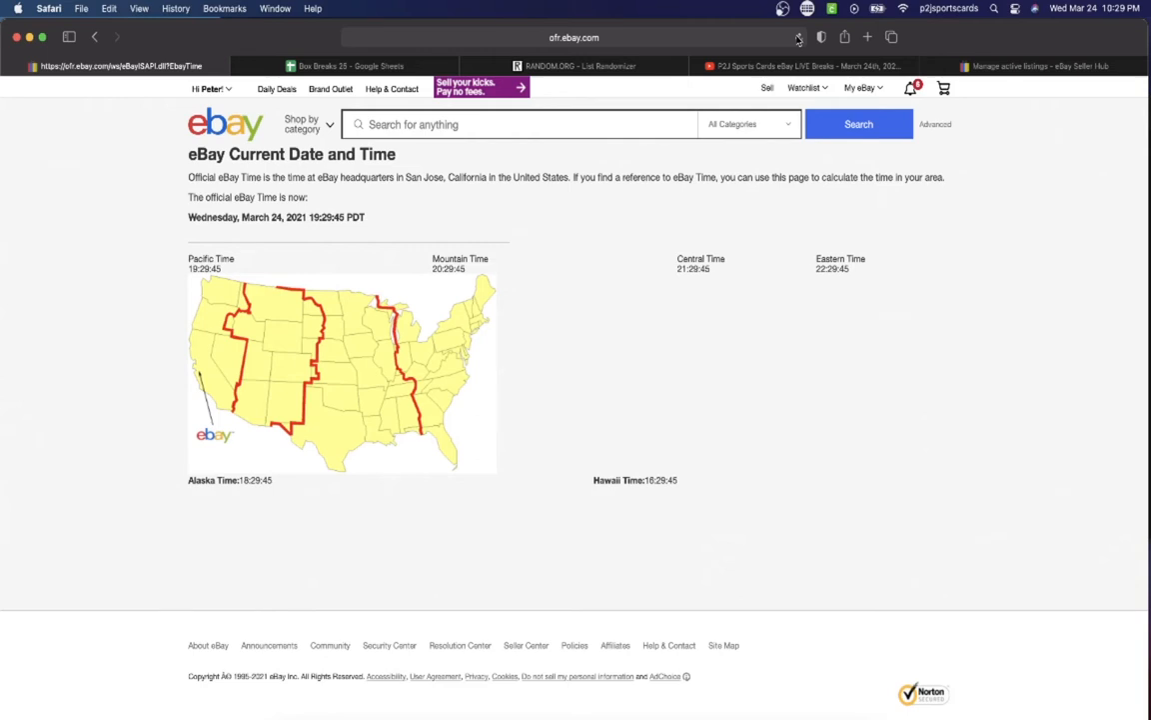
mouse_move(324, 148)
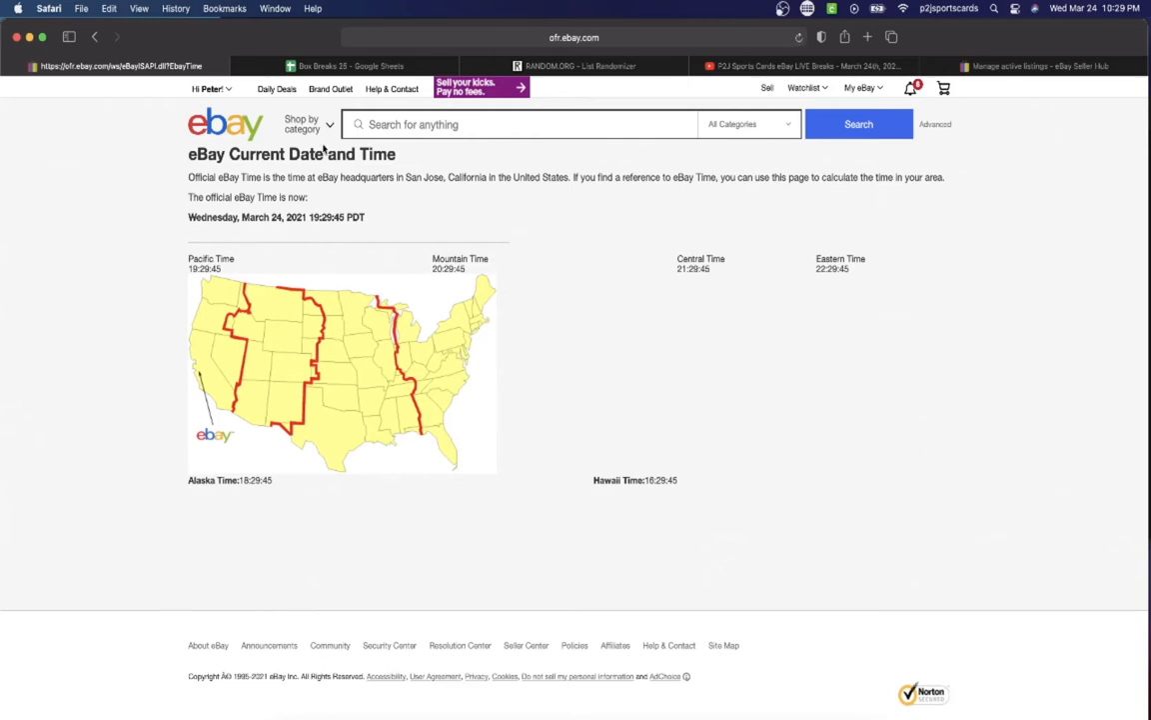
- After checking the official eBay time, switch to the Box Breaks 25 spreadsheet
left_click(350, 66)
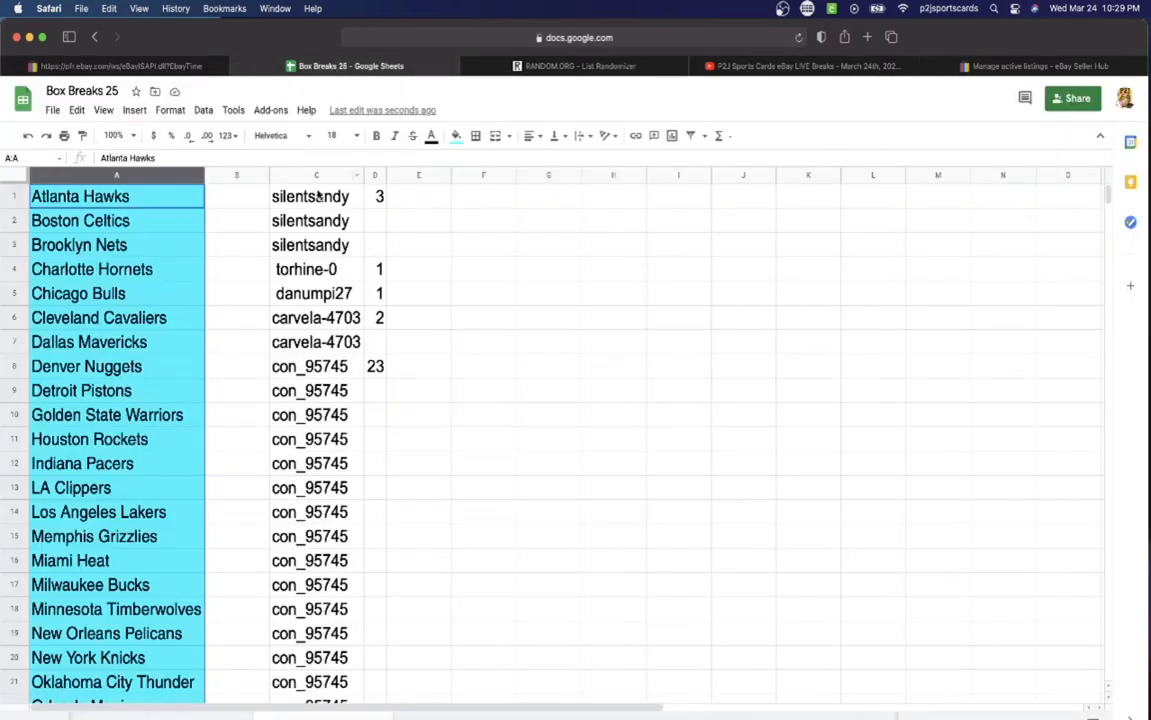
- Copy the buyer names from column C and go to the RANDOM.ORG list randomizer
left_click(315, 196)
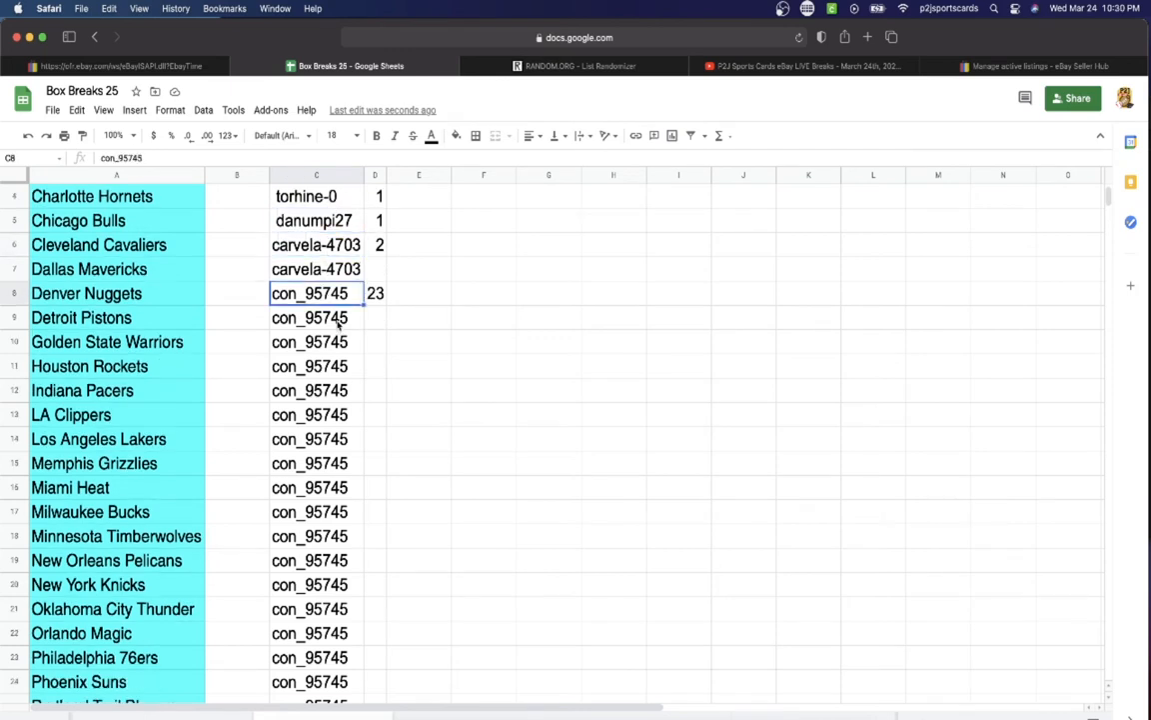
scroll("up", 3)
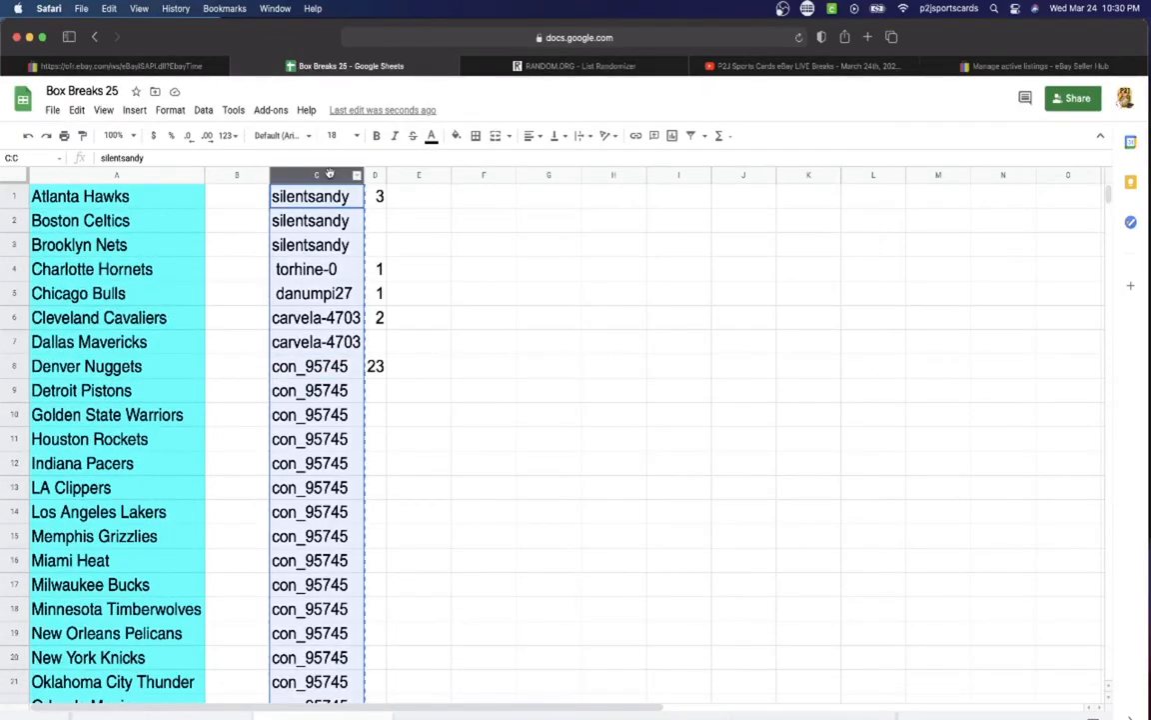
left_click(580, 66)
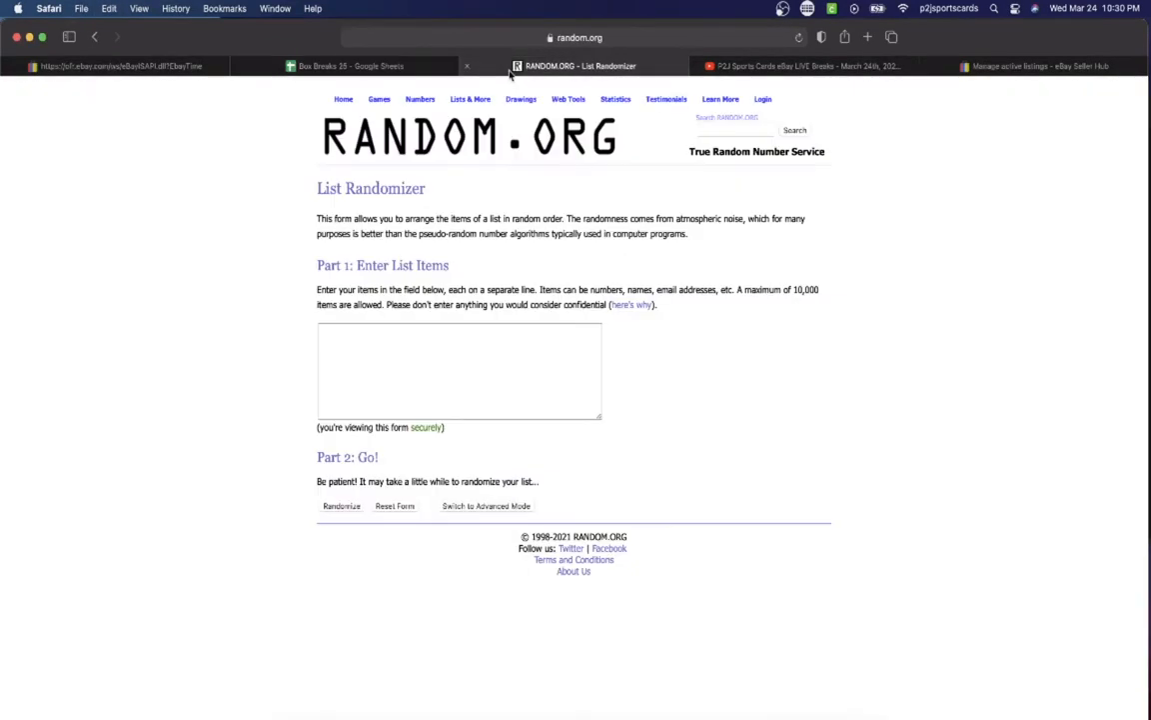
- Paste the 30 buyer names into the list box and shuffle them seven times
left_click(453, 384)
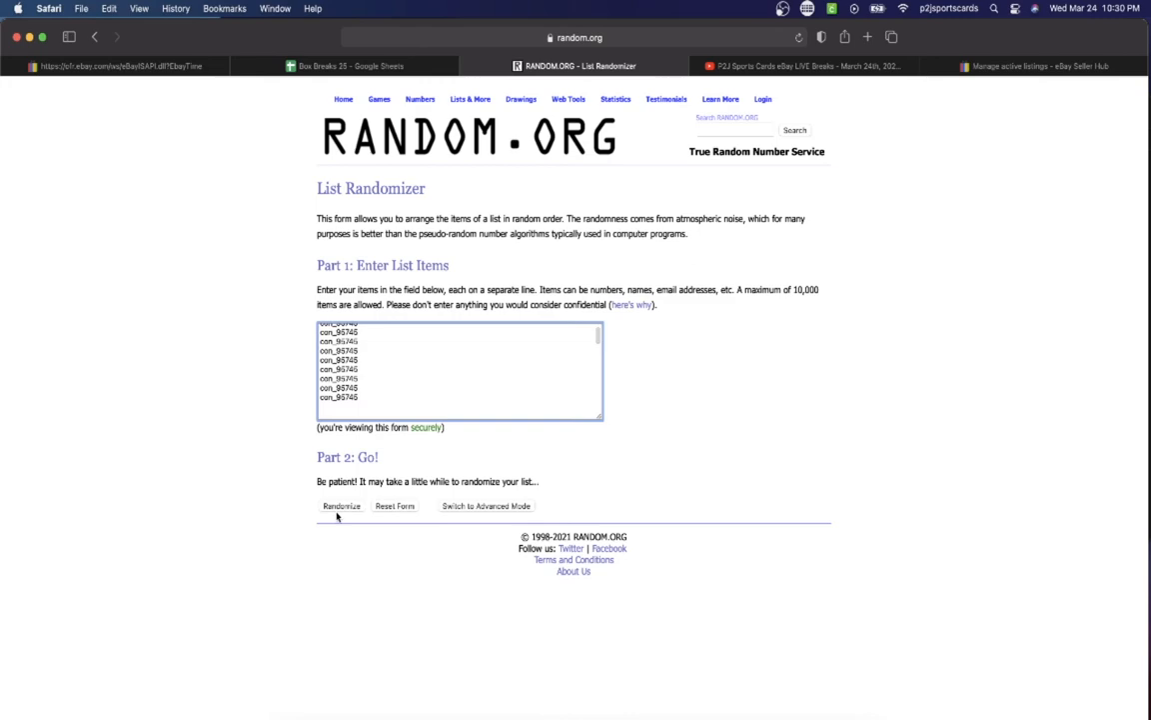
left_click(339, 506)
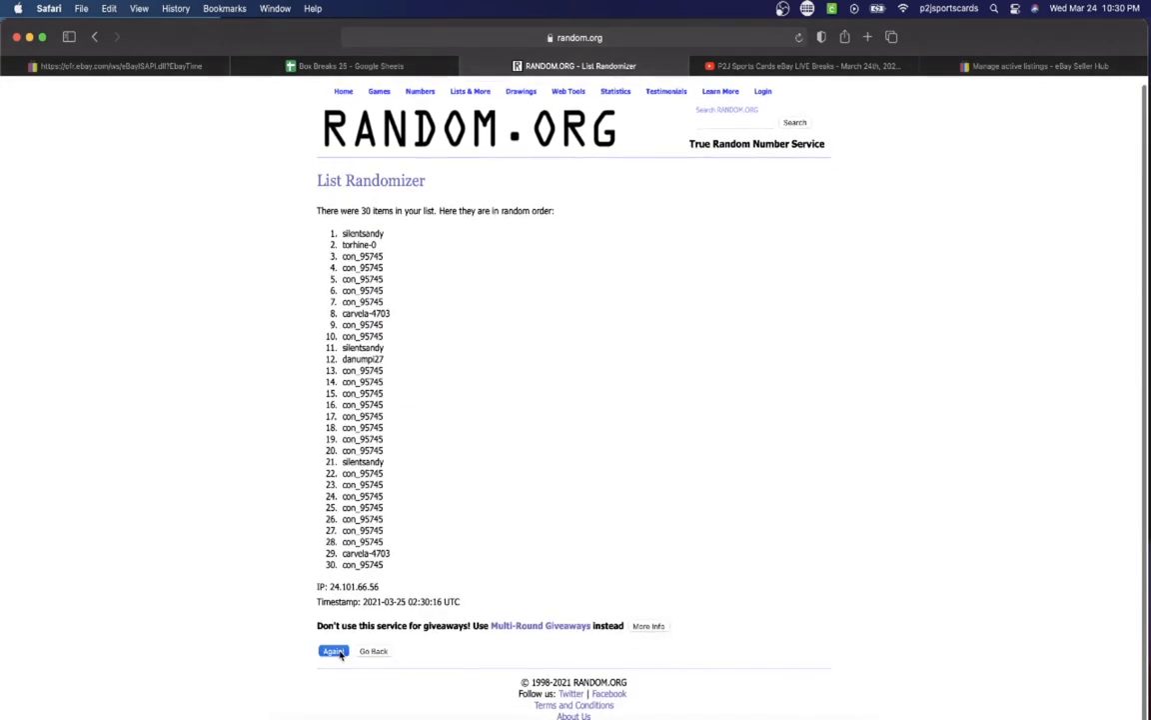
left_click(332, 652)
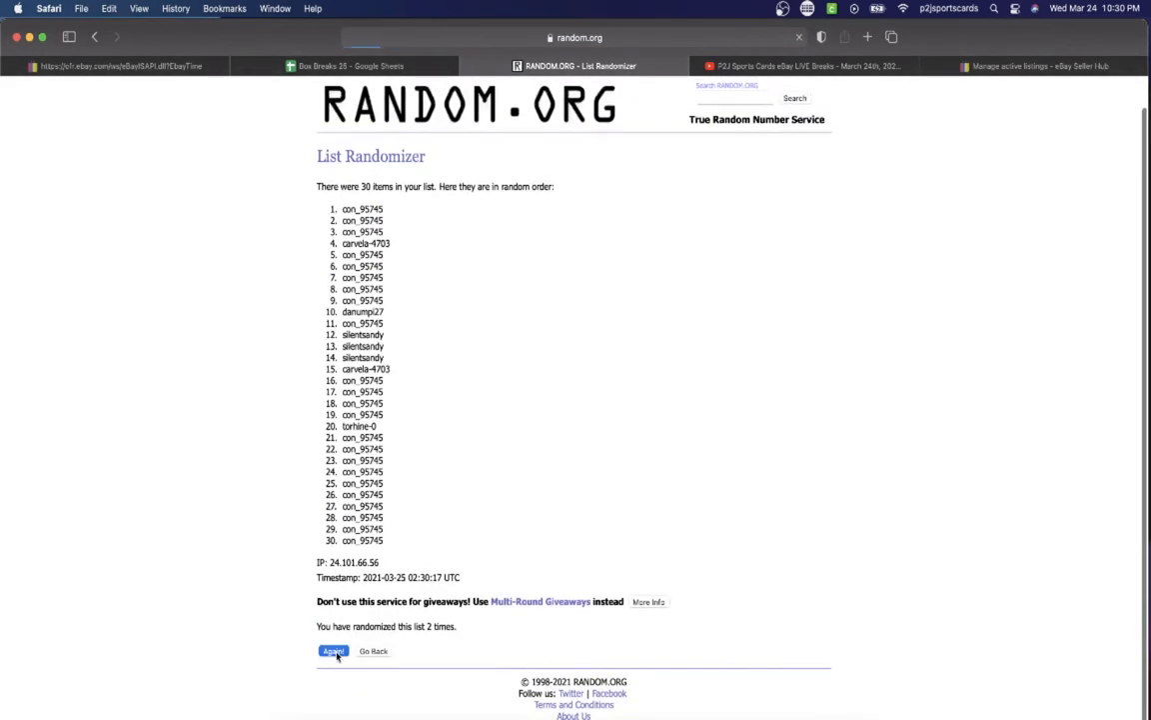
left_click(331, 651)
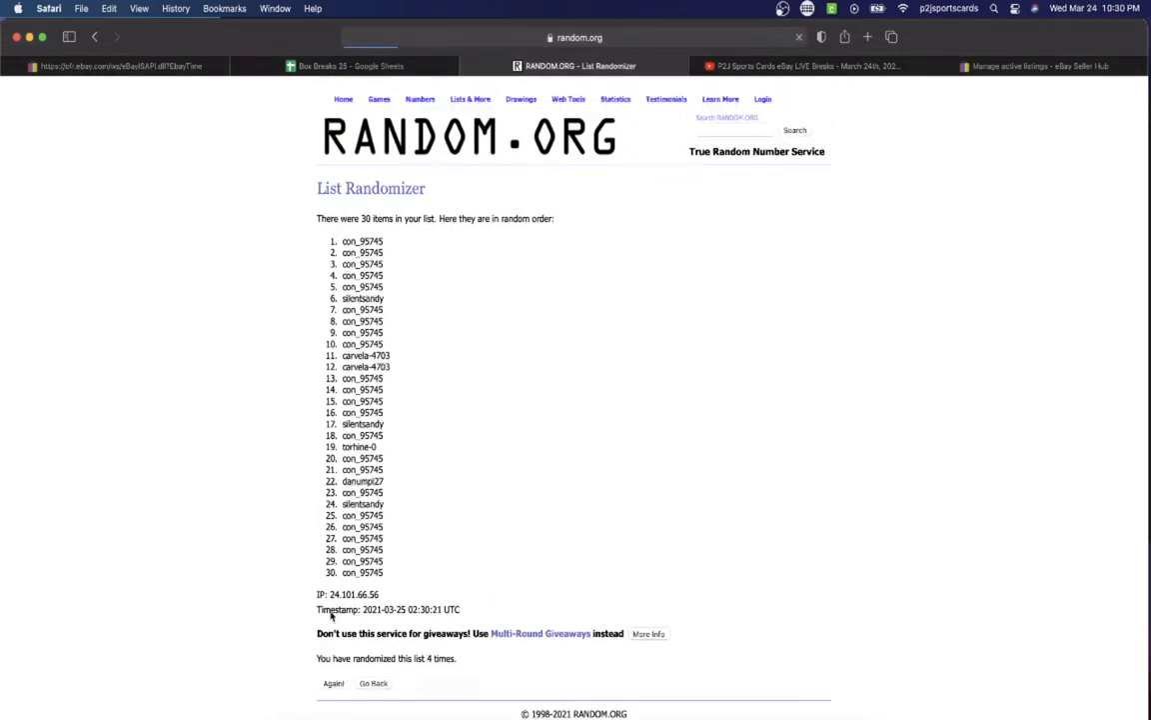
left_click(331, 684)
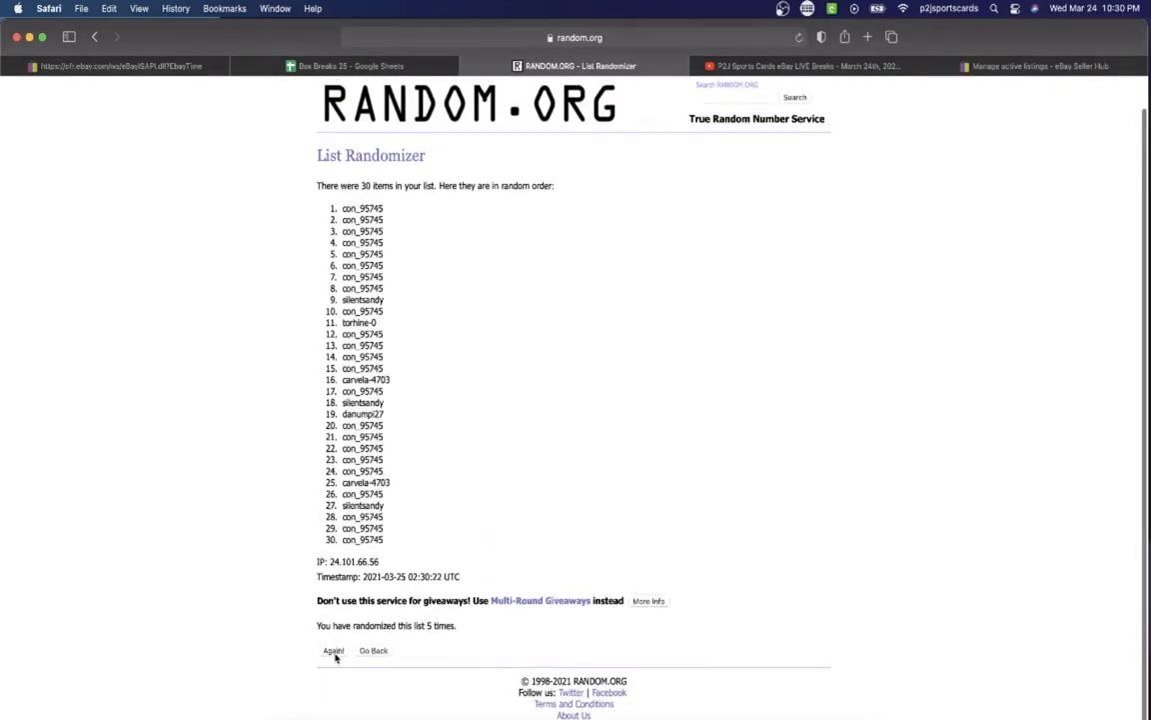
left_click(331, 651)
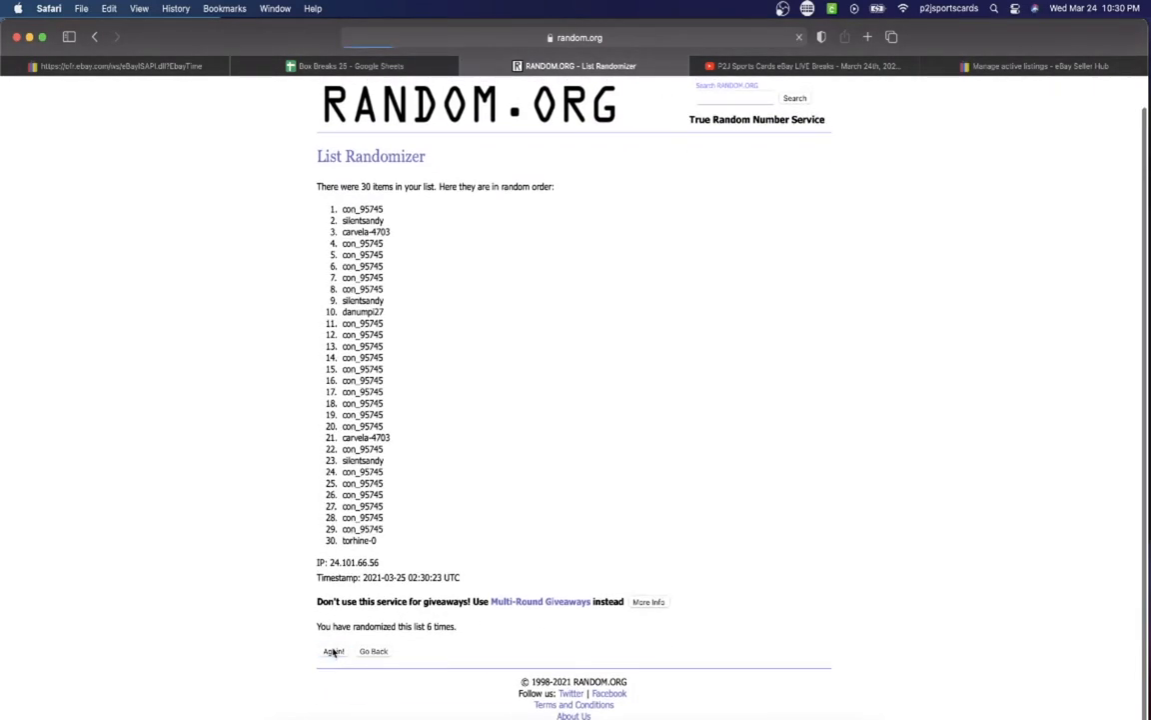
left_click(331, 652)
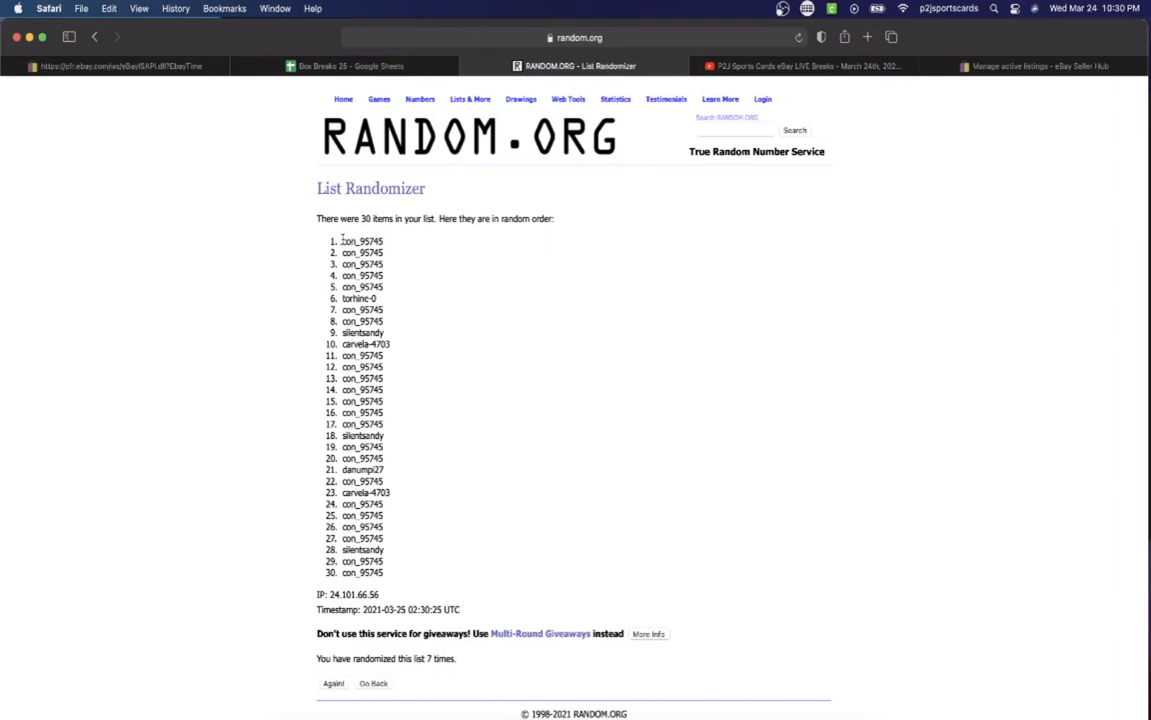
- Copy the final randomized order and return to the Box Breaks 25 spreadsheet
left_click_drag(342, 240, 402, 572)
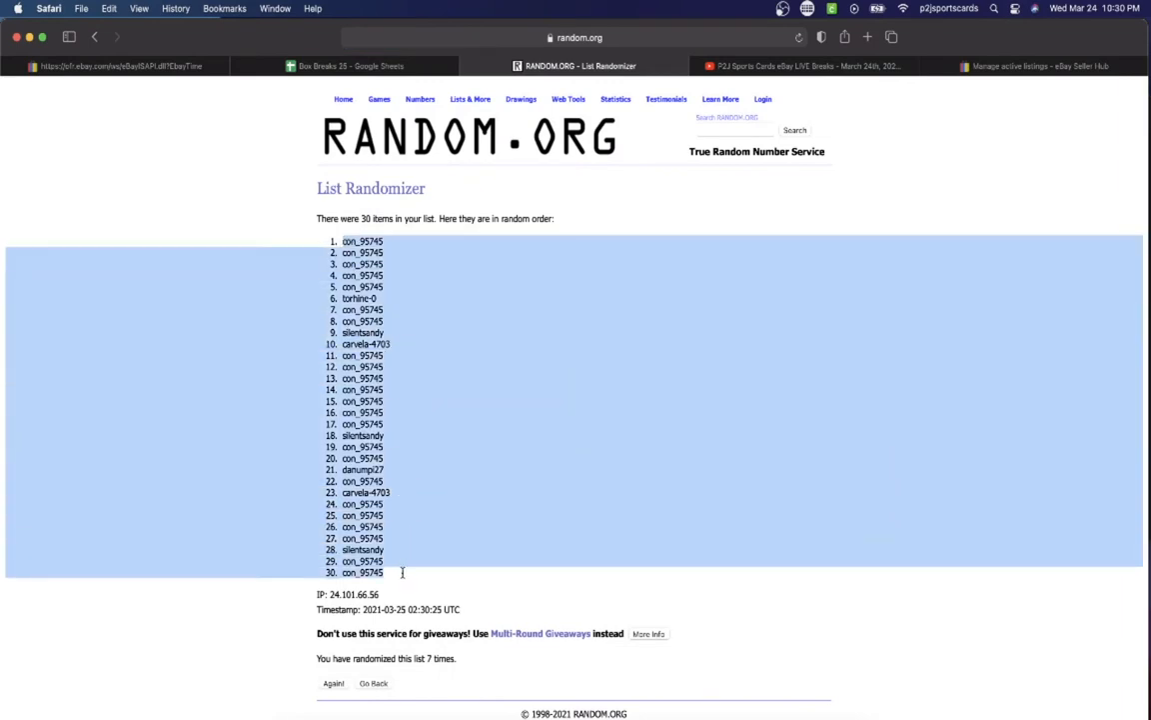
left_click(350, 66)
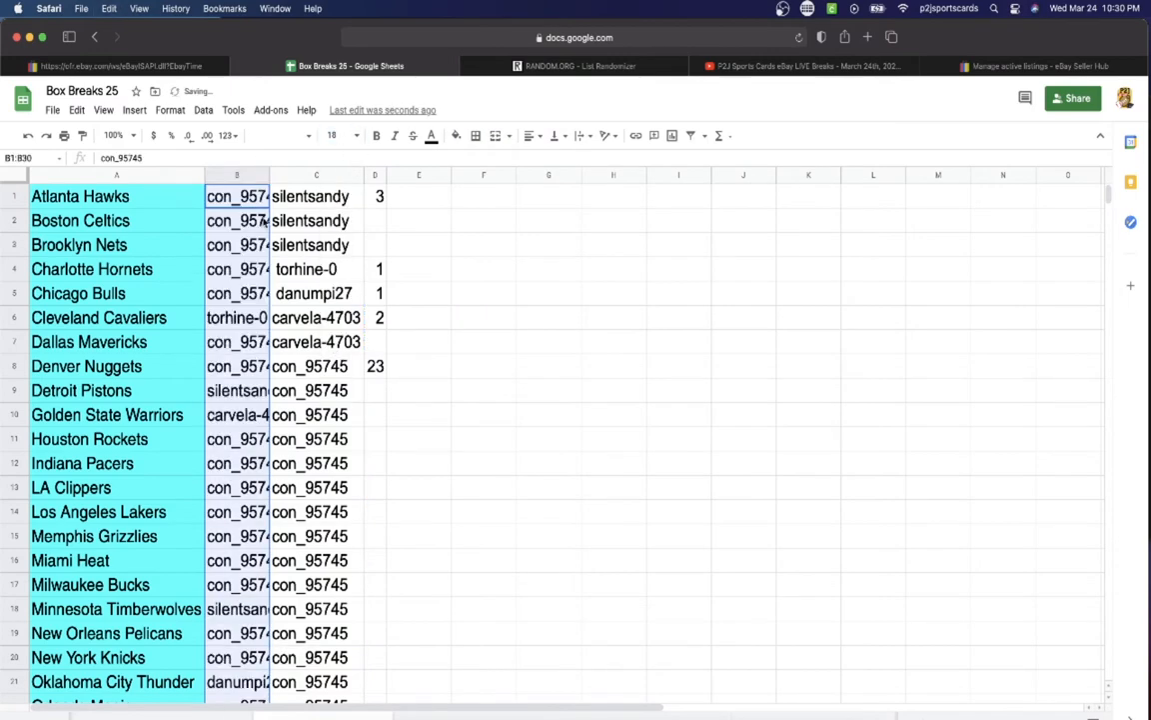
- Paste the randomized names into column B and check the buyers assigned to Hornets, Cavaliers, Clippers and Heat
scroll("down", 3)
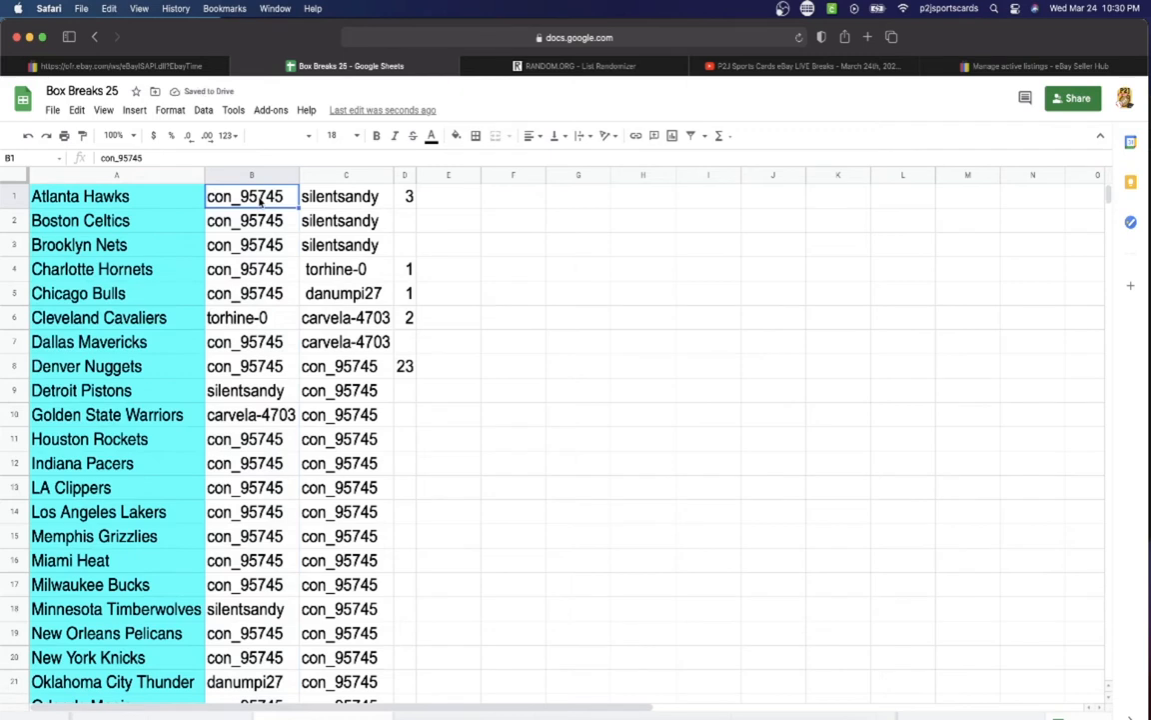
left_click(251, 268)
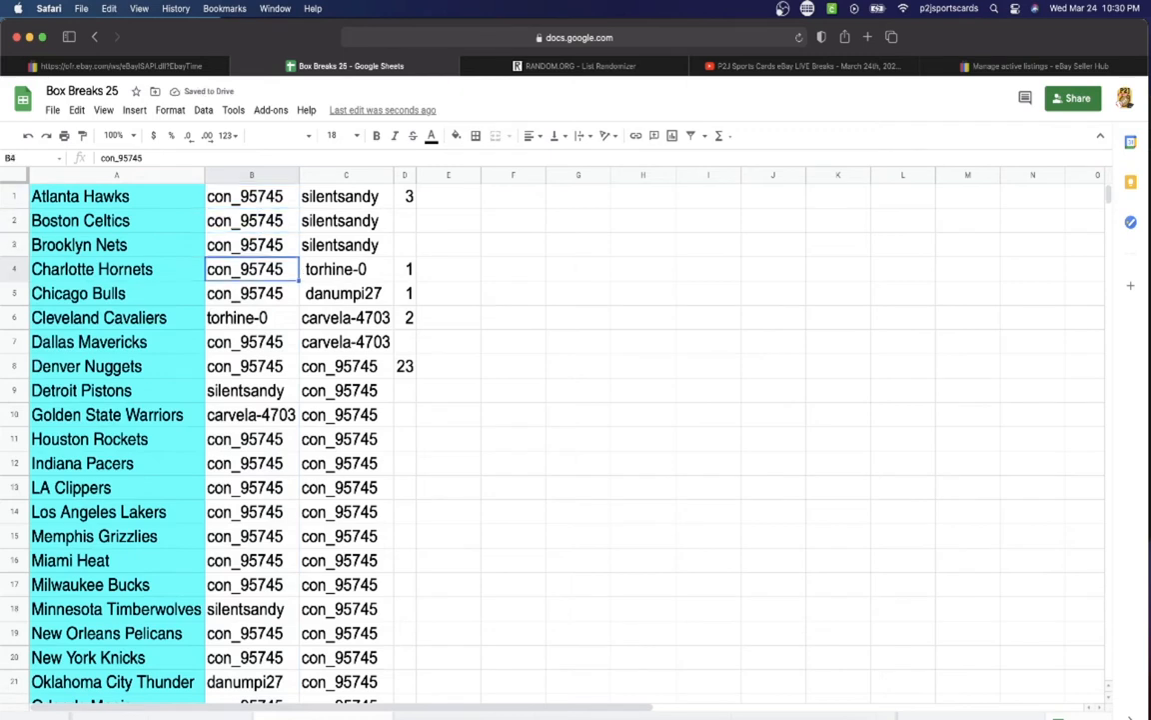
left_click(252, 316)
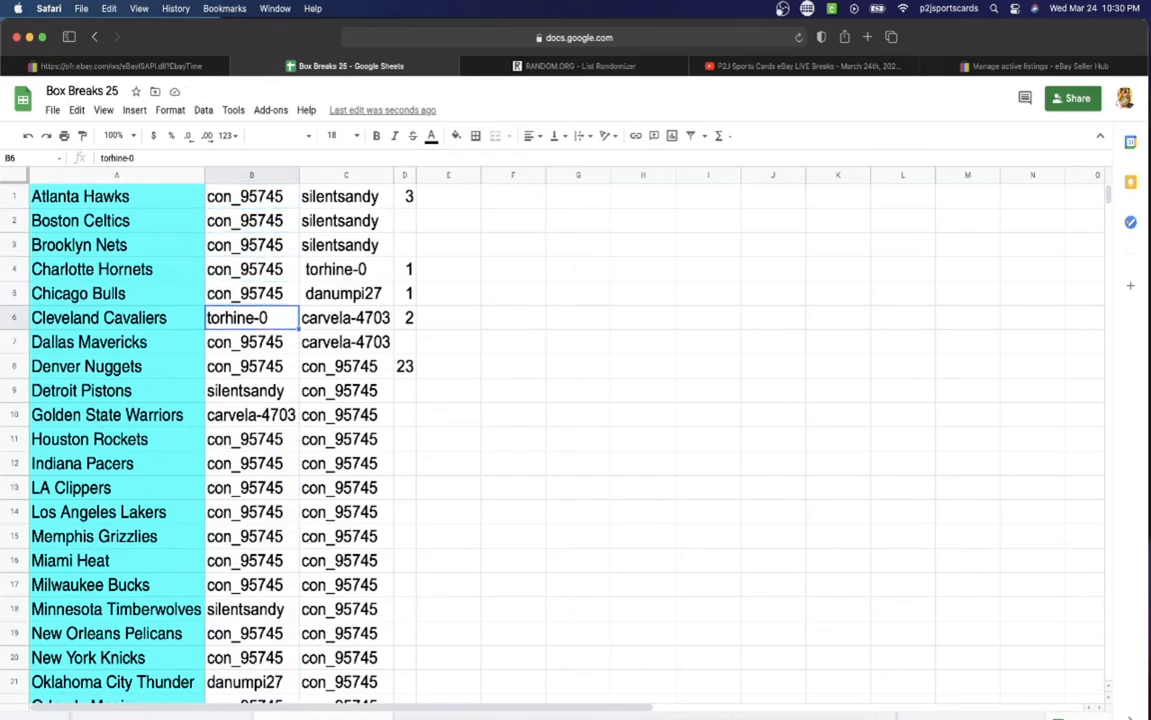
left_click(252, 365)
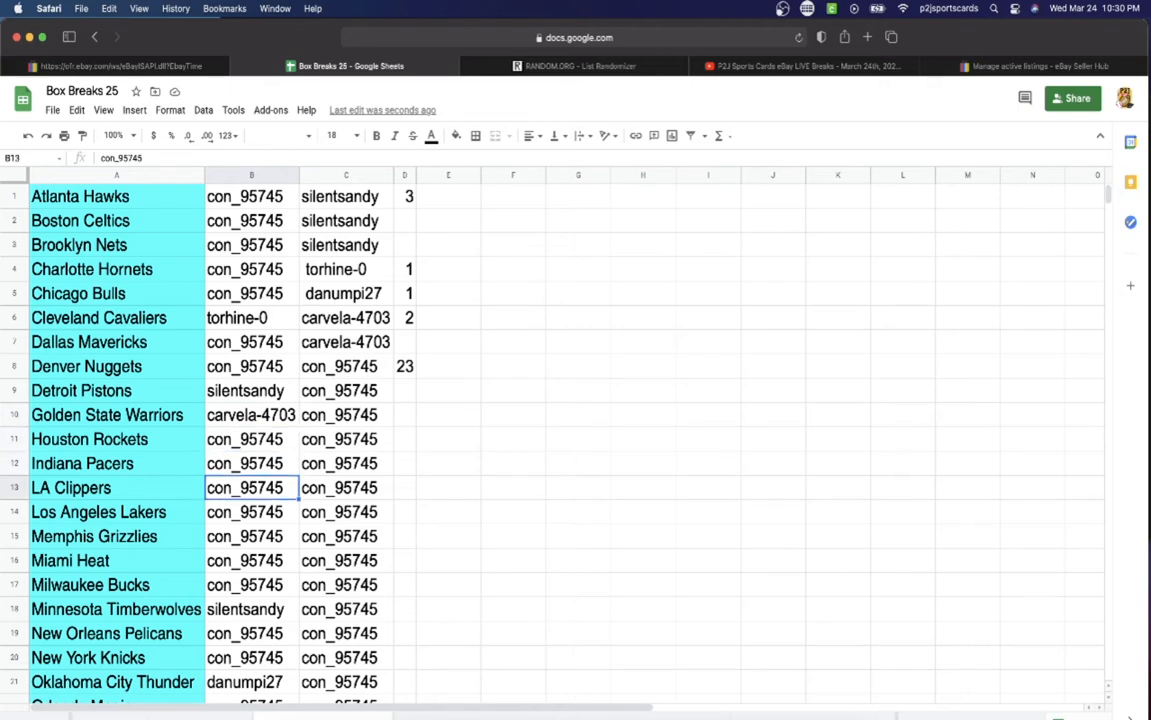
left_click(252, 559)
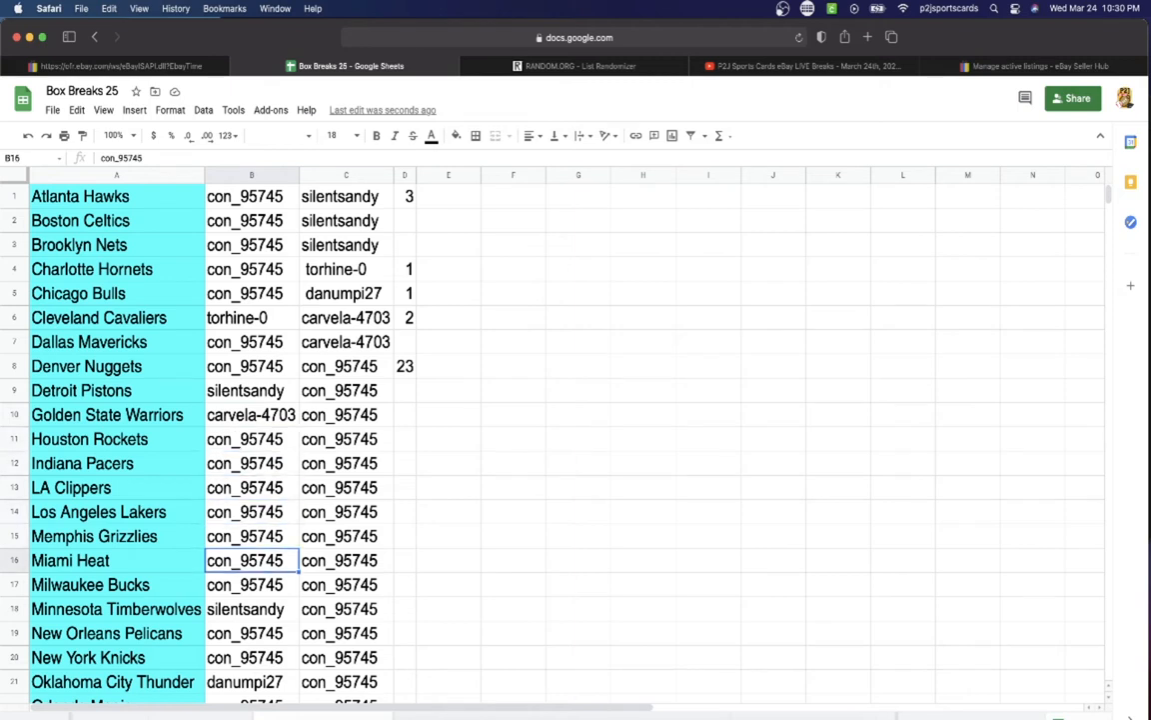
left_click(252, 608)
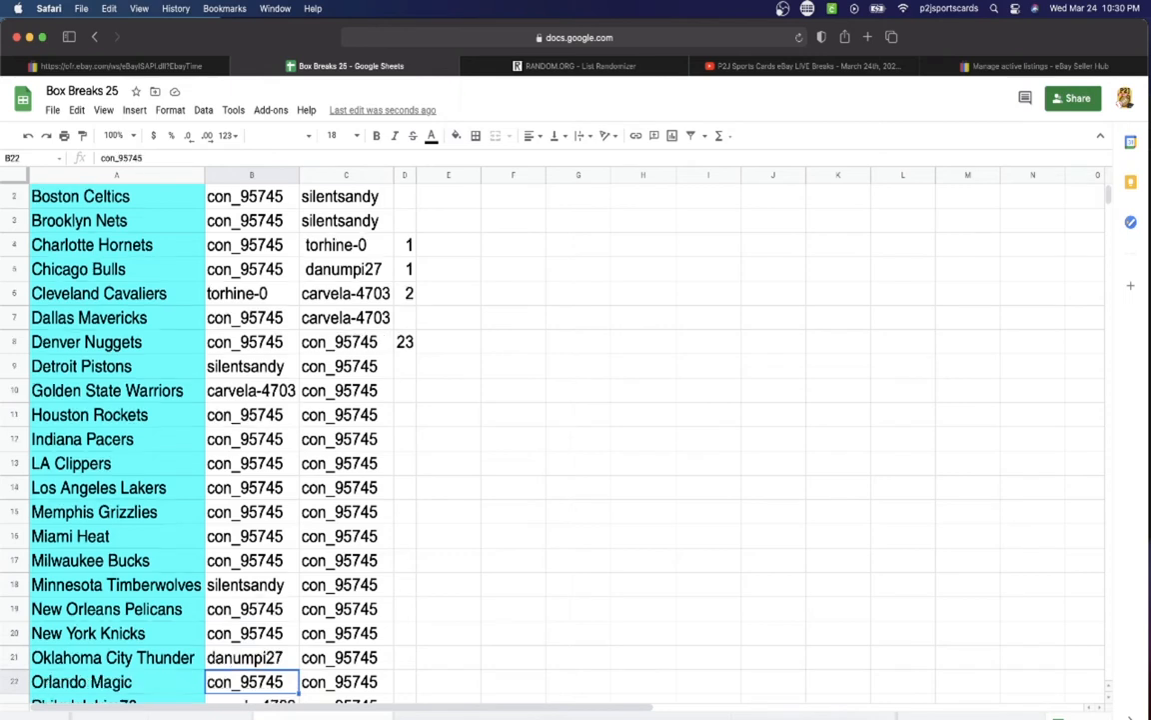
- Review the remaining team-buyer assignments down the list through Utah Jazz
scroll("down", 3)
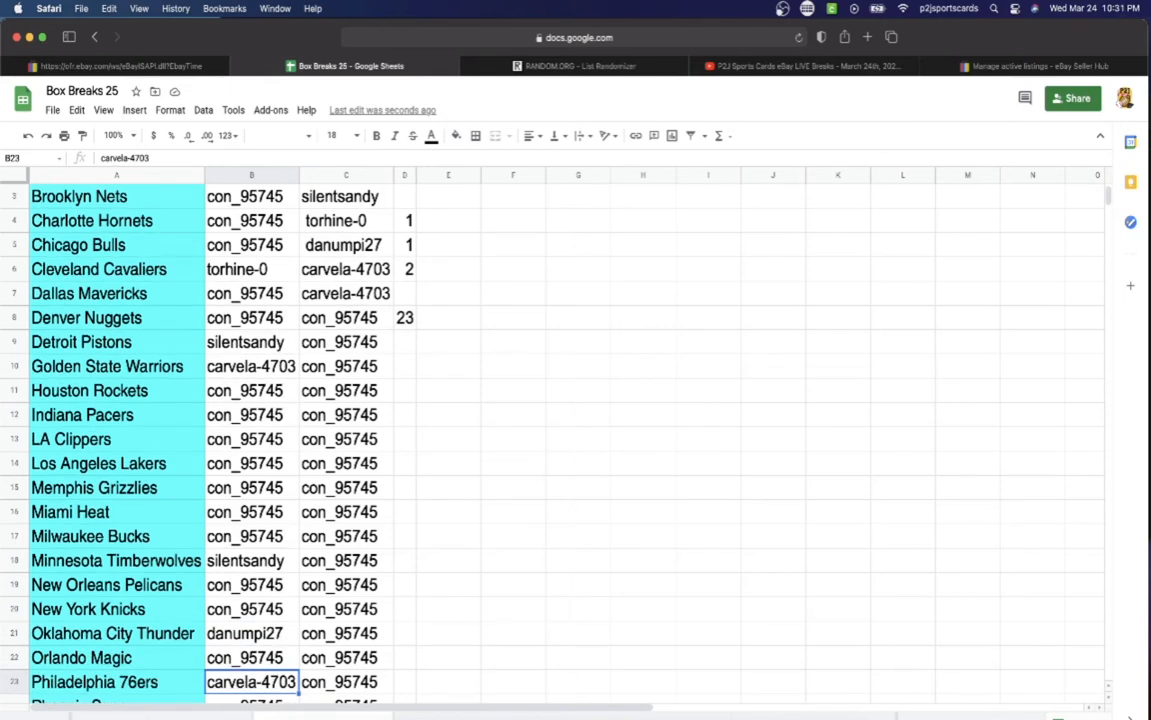
scroll("down", 3)
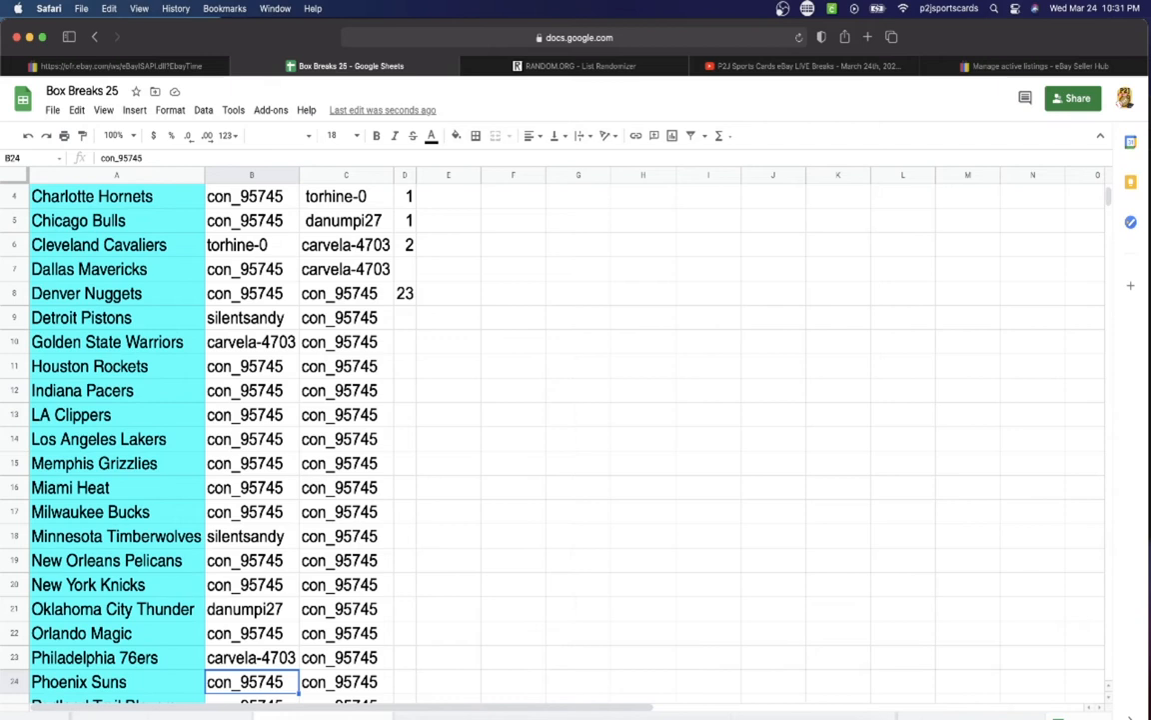
scroll("down", 3)
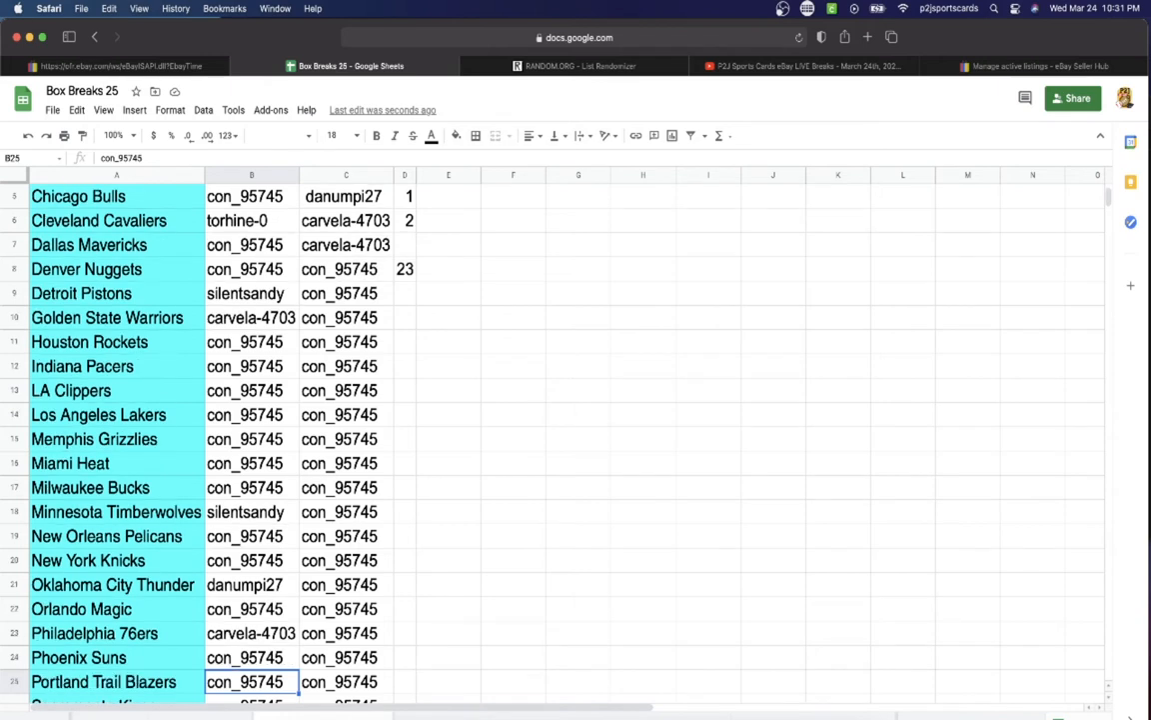
scroll("down", 3)
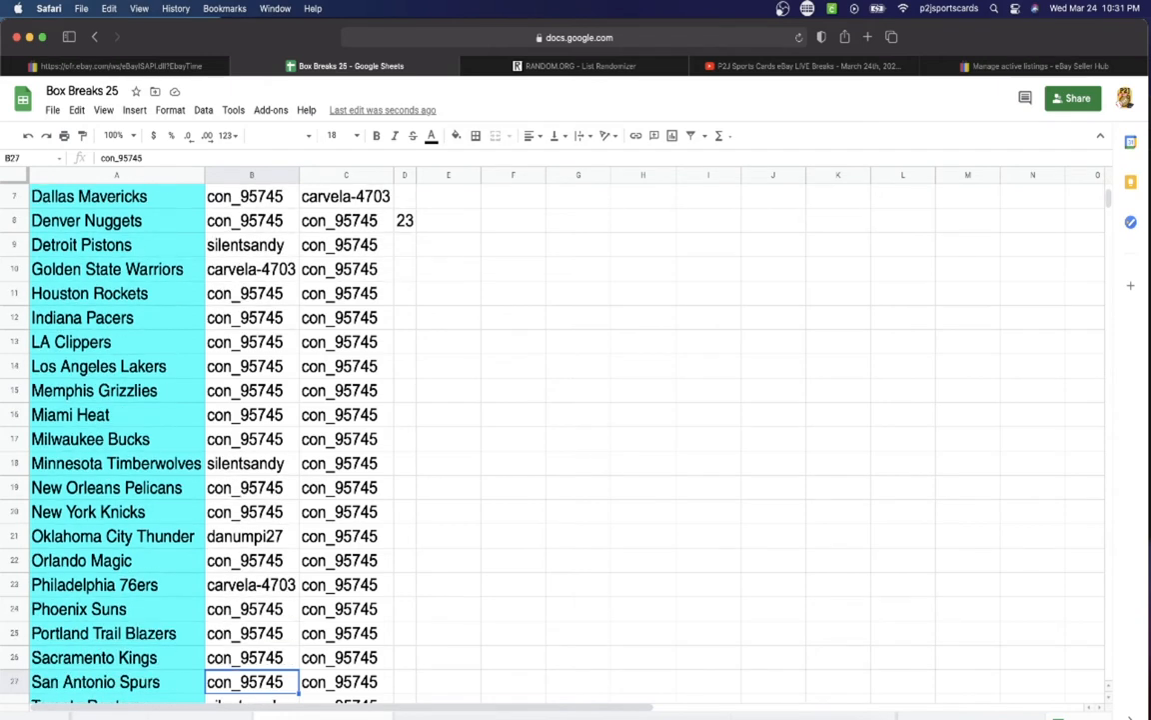
scroll("down", 3)
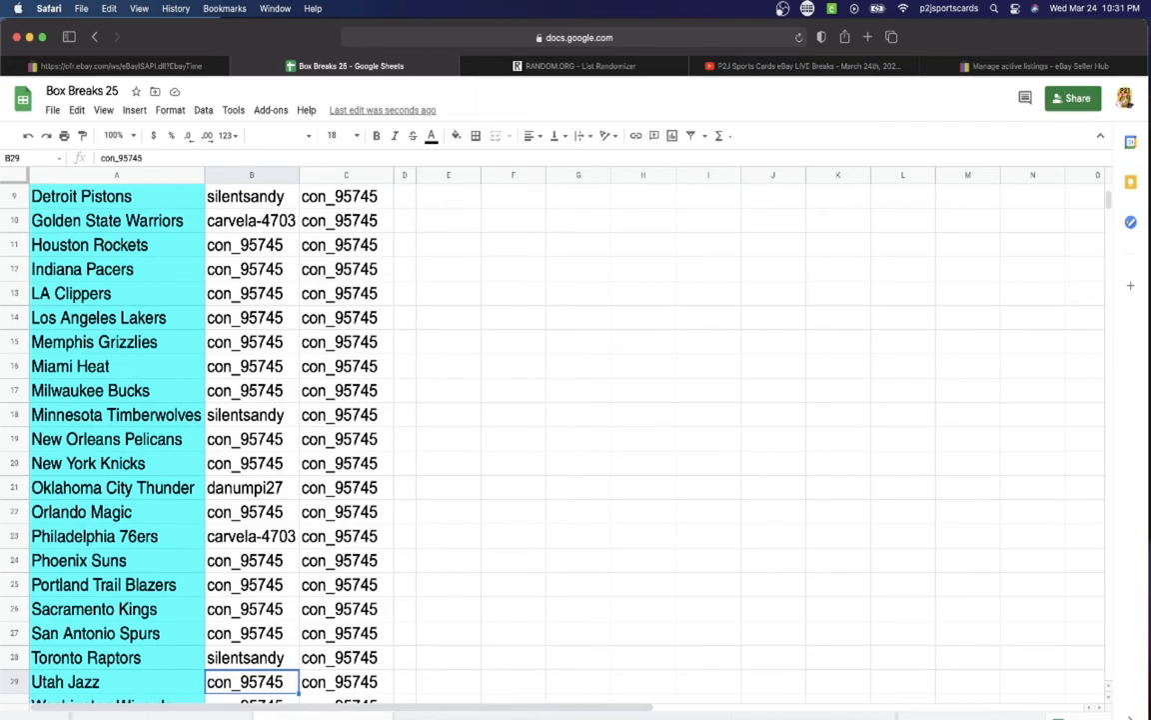
scroll("down", 3)
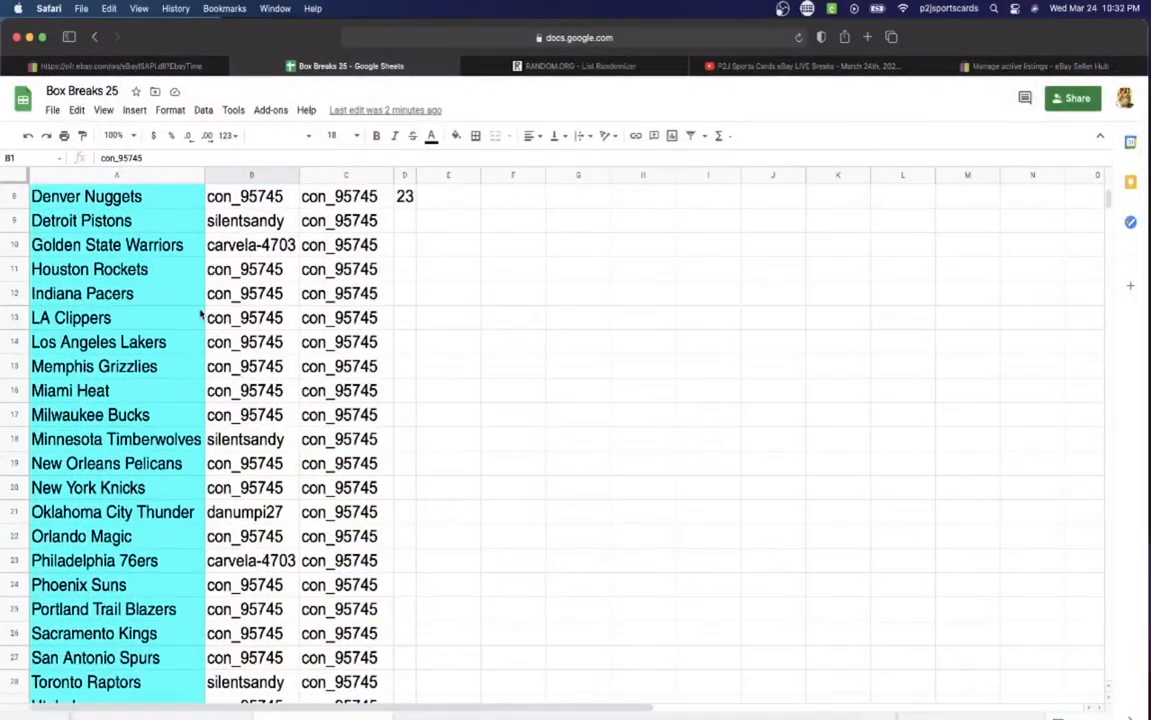
mouse_move(252, 442)
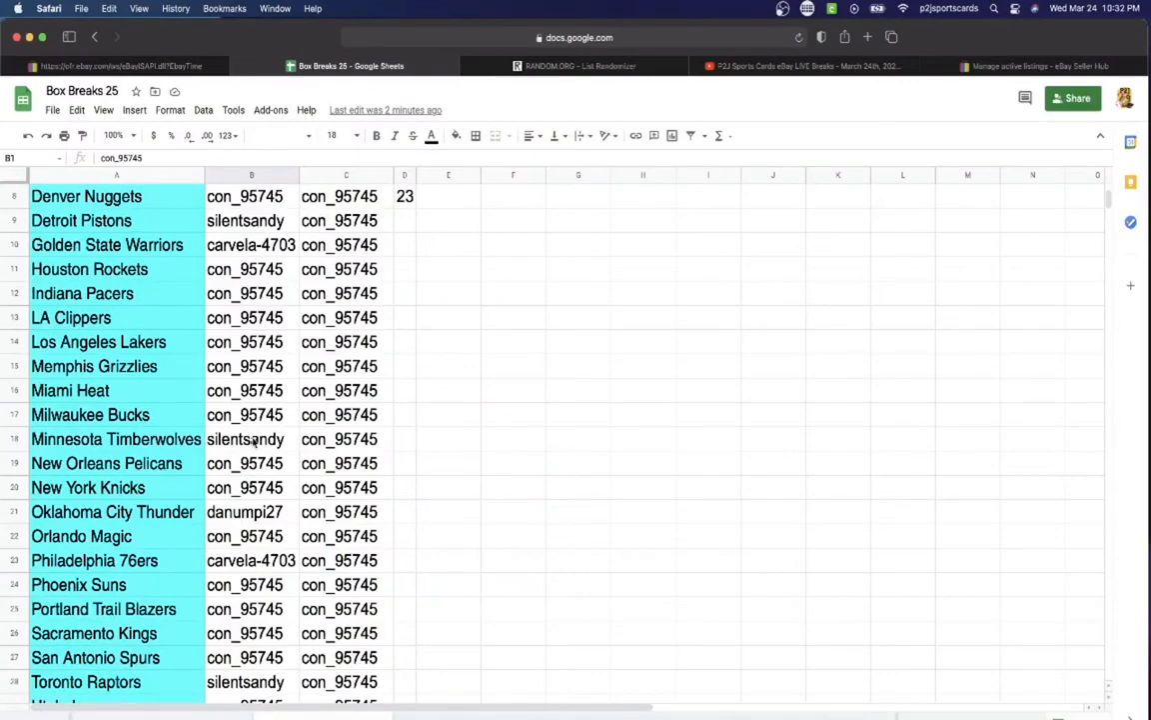
left_click(252, 439)
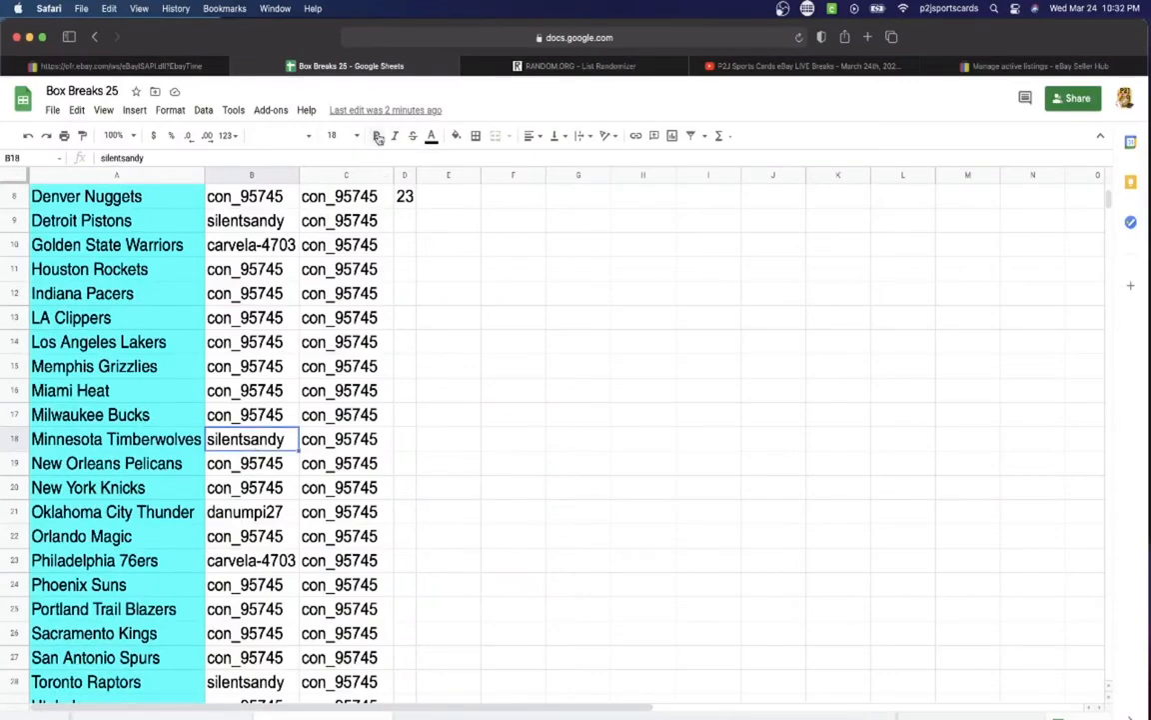
left_click(378, 136)
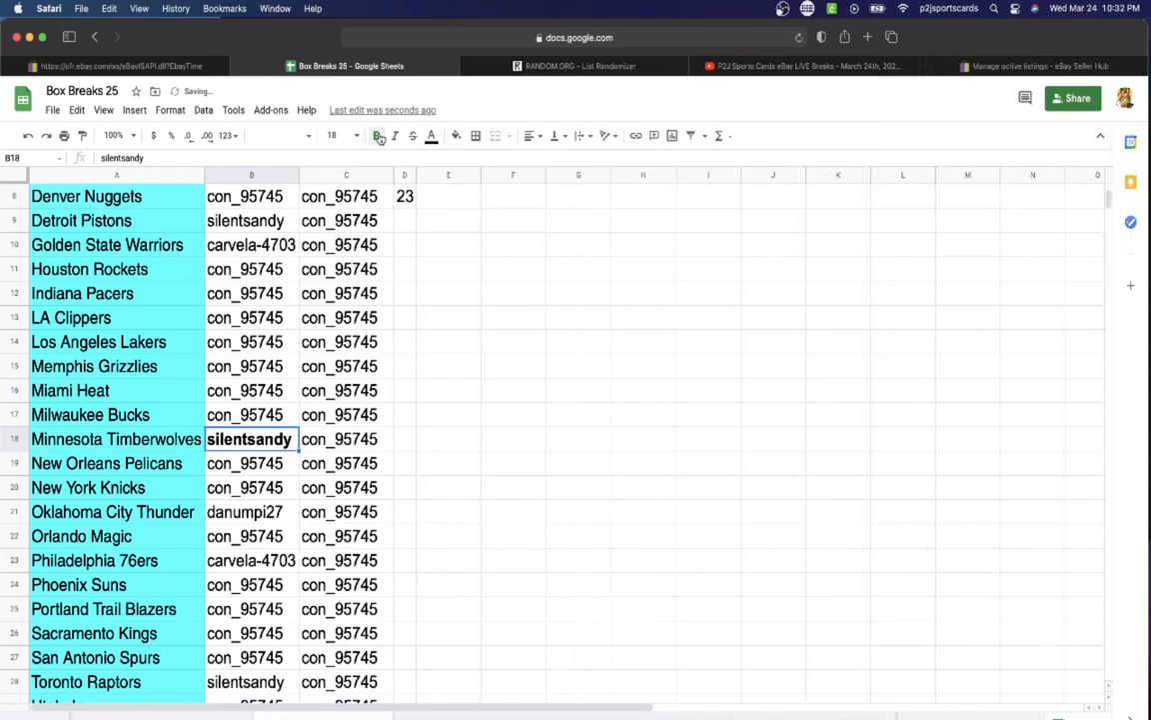